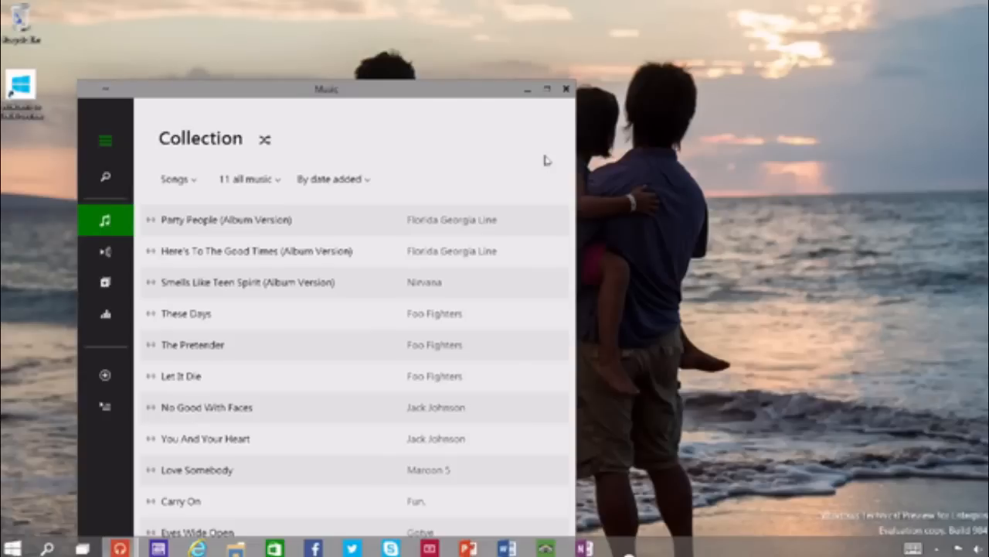
Step: Show all open app windows side by side in Task View
left_click(83, 548)
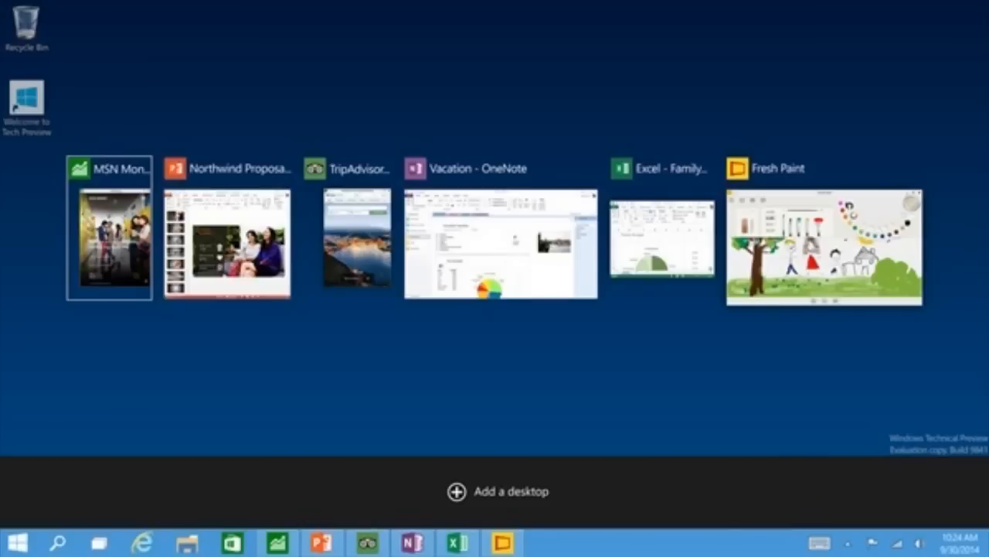
Step: Snap the Northwind PowerPoint proposal to the right half, leaving other apps offered on the left
left_click(227, 243)
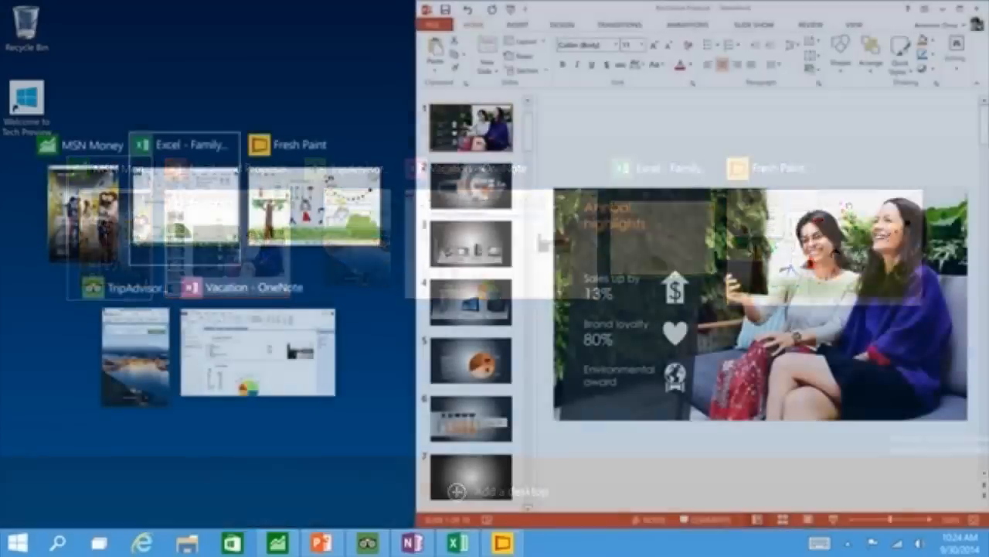